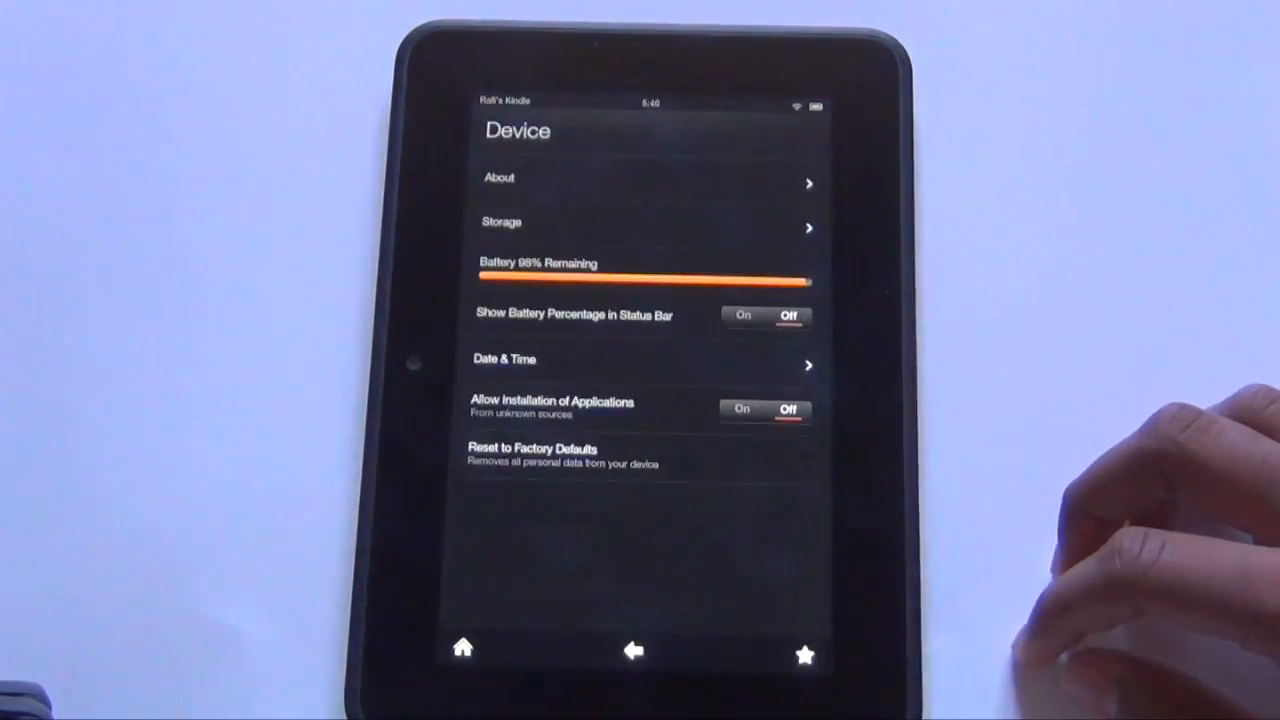
Turn on Allow Installation of Applications and Enable ADB in the Kindle settings.
click(742, 409)
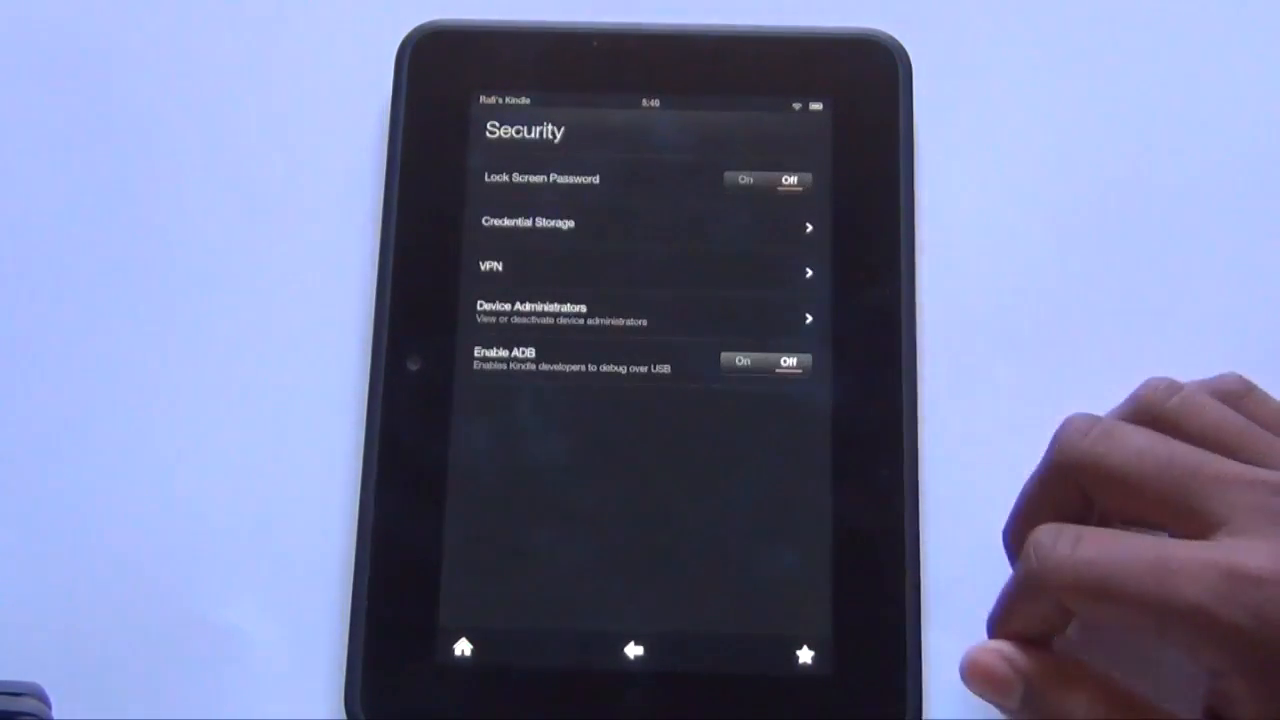
click(785, 361)
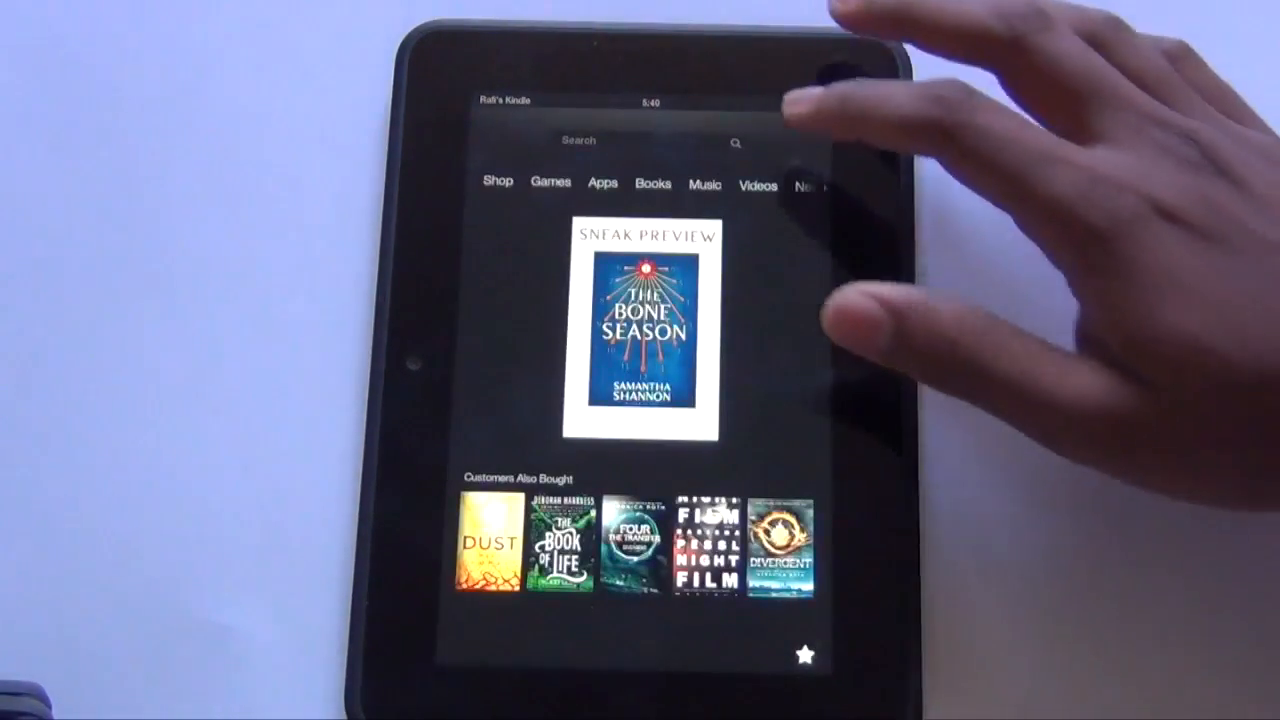
click(602, 183)
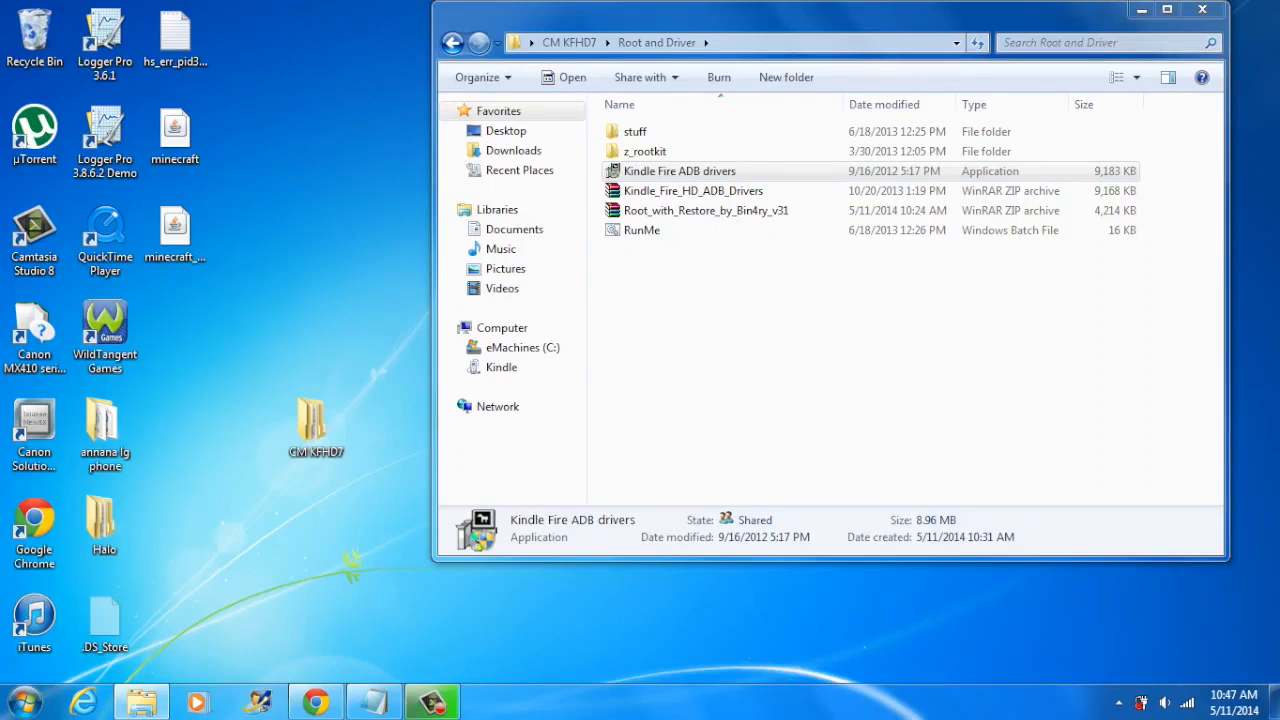
Install the Kindle Fire ADB USB drivers from the Root and Driver folder, confirming the reinstall.
double_click(679, 170)
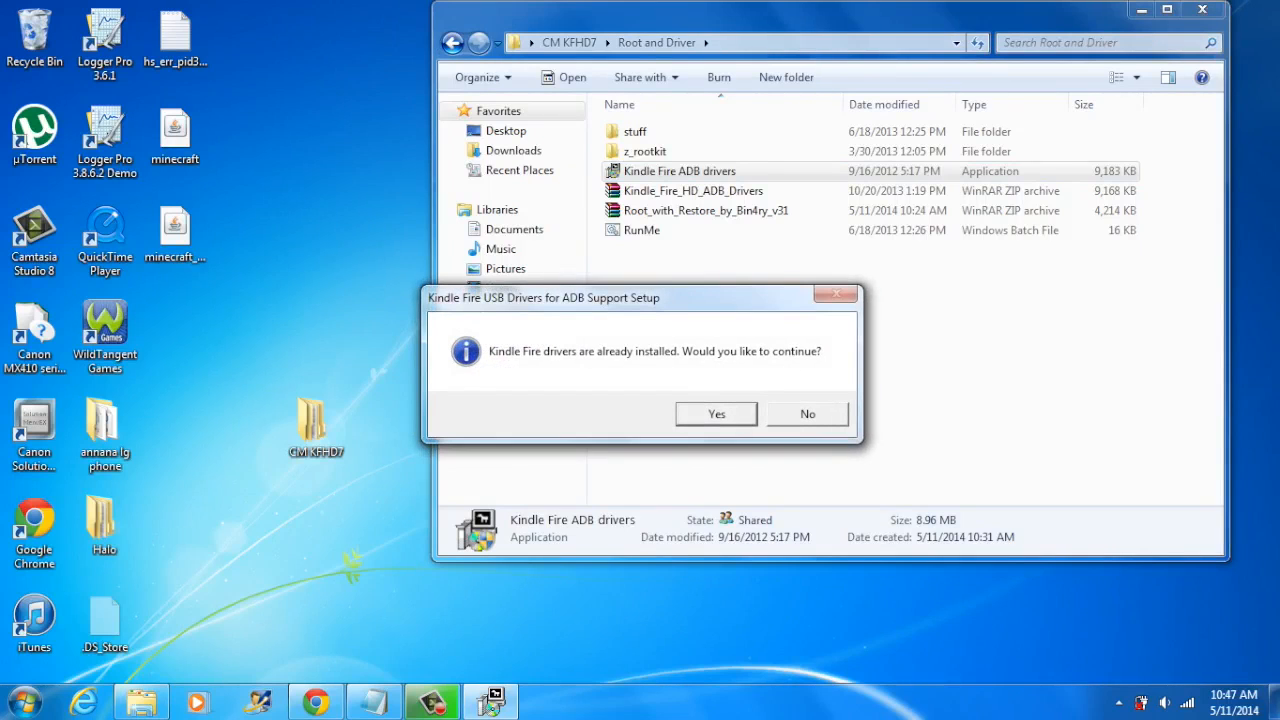
click(715, 413)
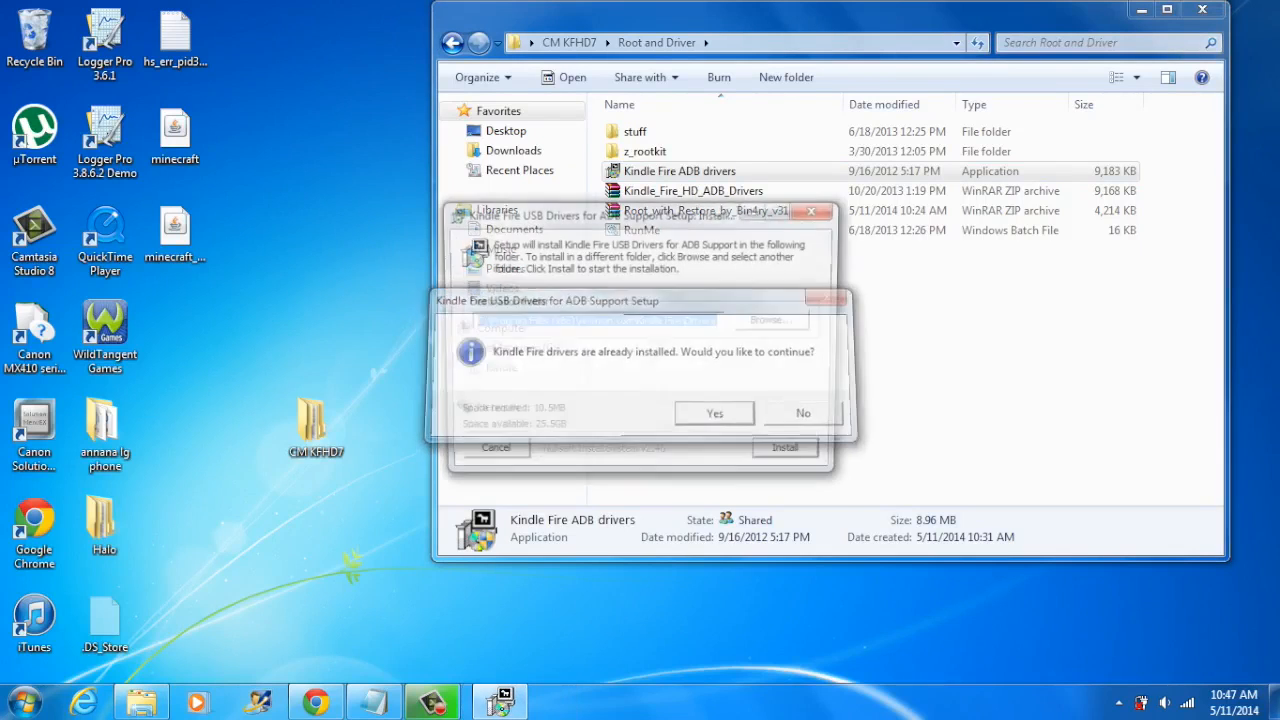
click(714, 413)
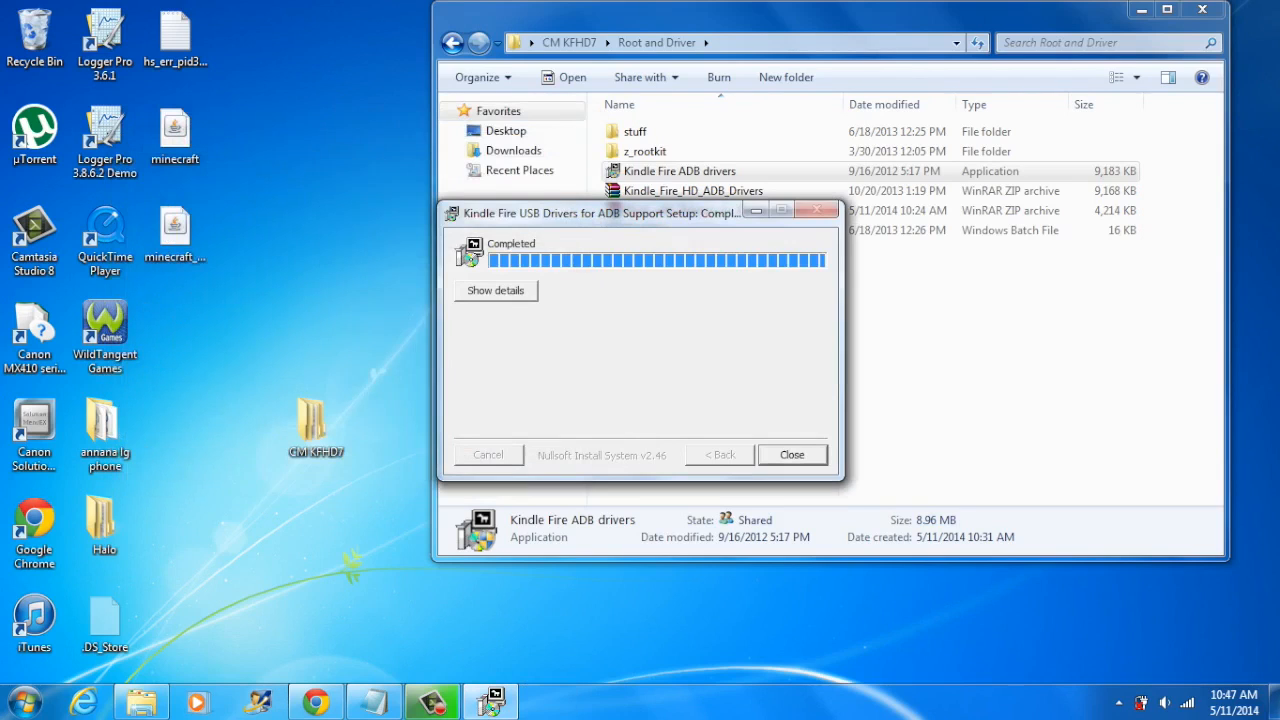
click(792, 454)
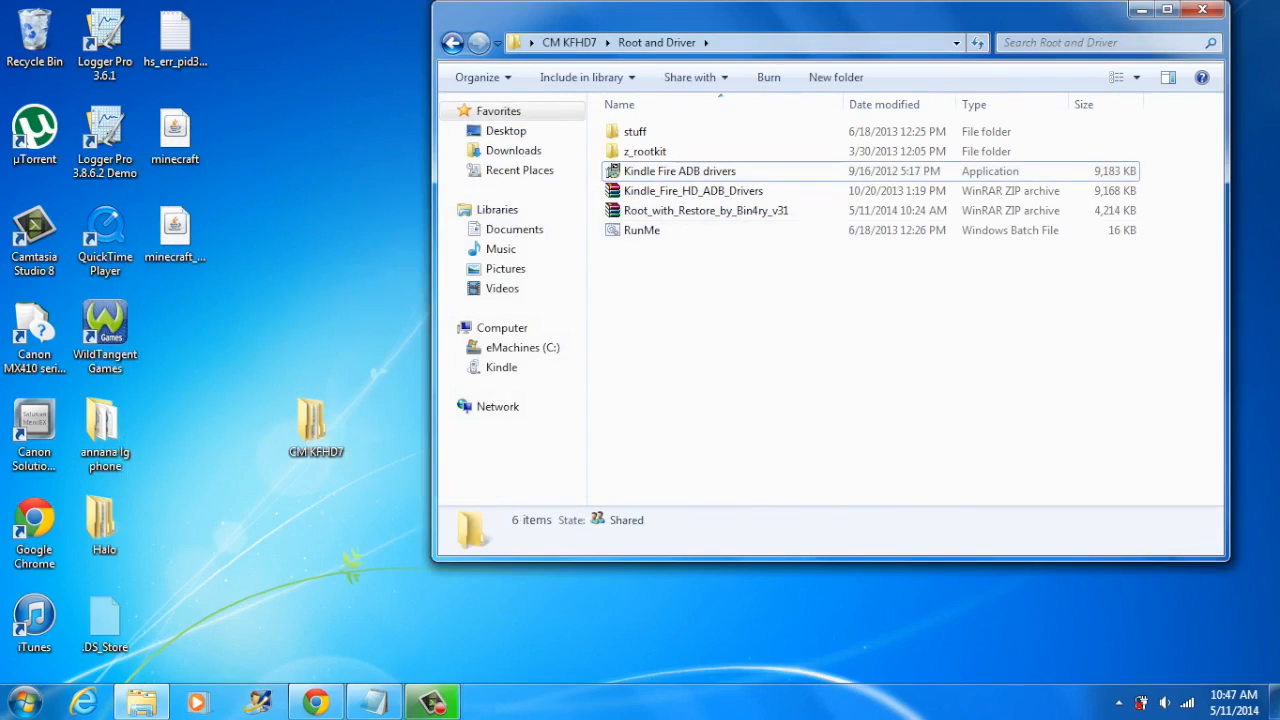
Launch the RunMe rooting script.
click(641, 230)
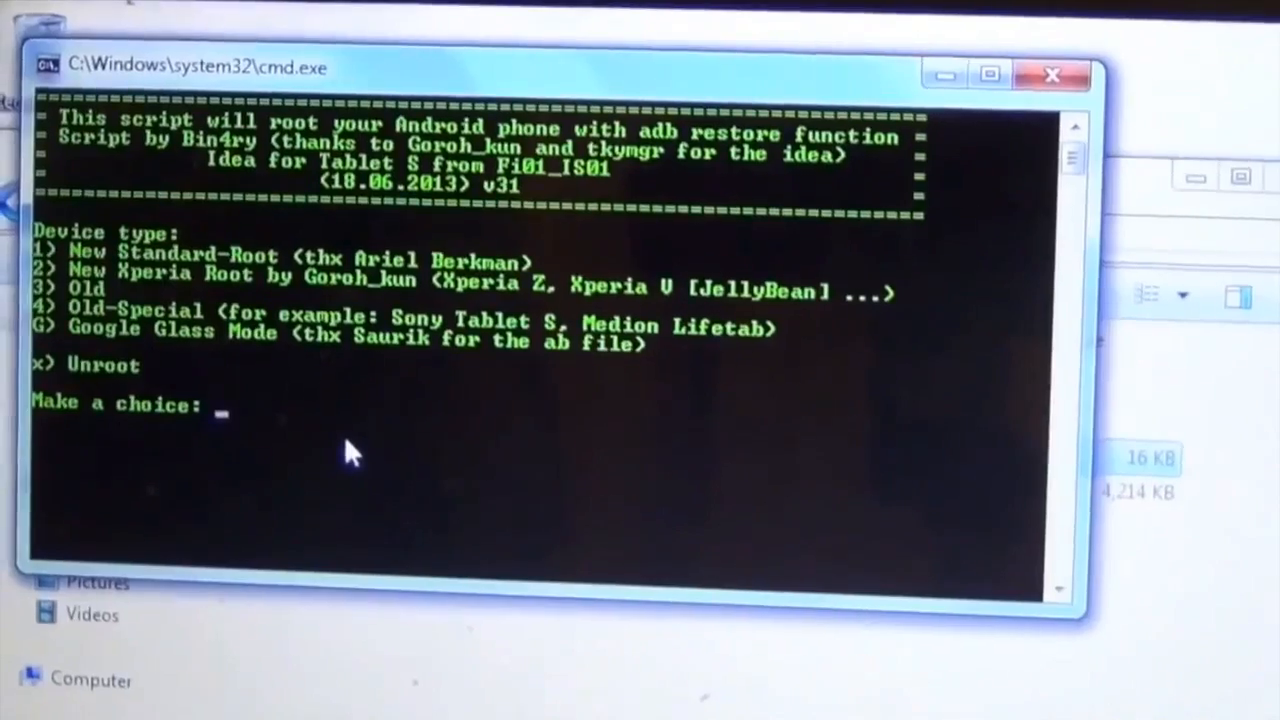
Choose option 1, New Standard-Root, at the script's 'Make a choice' prompt.
text(1)
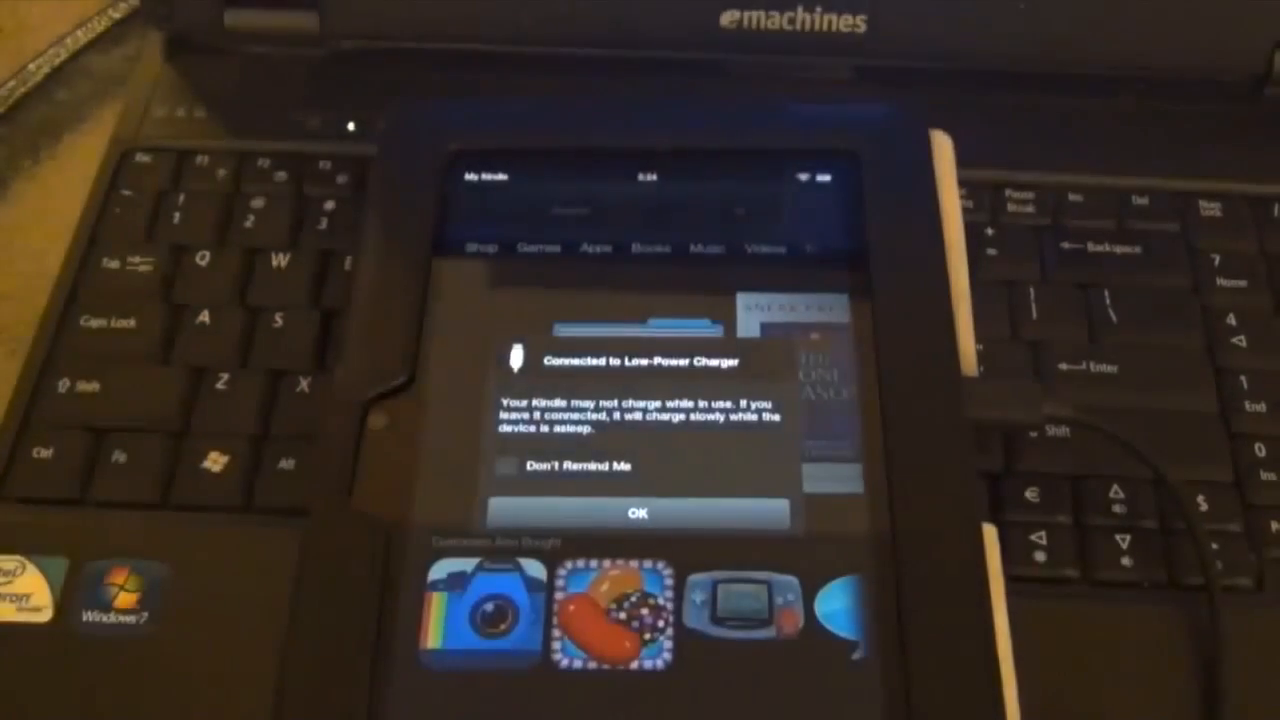
Dismiss the Connected to Low-Power Charger dialog with OK.
click(641, 513)
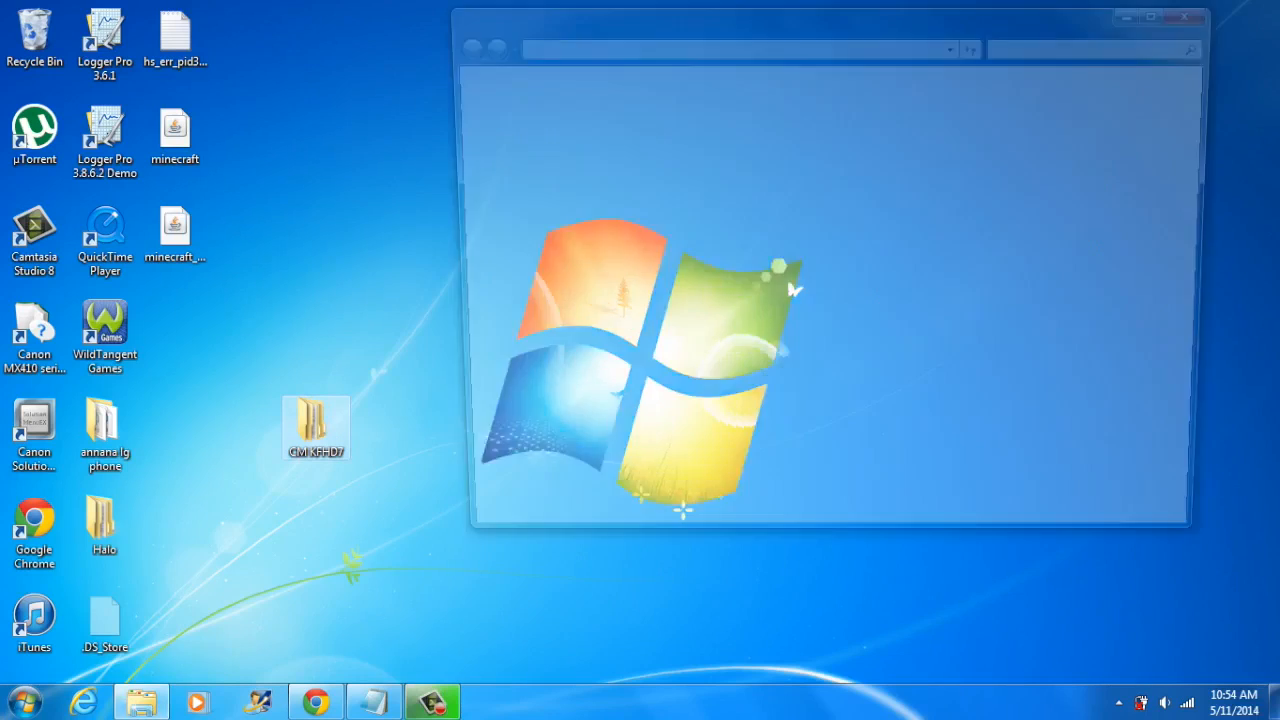
Copy the Transfer folder from the CM KFHD7 folder.
double_click(316, 420)
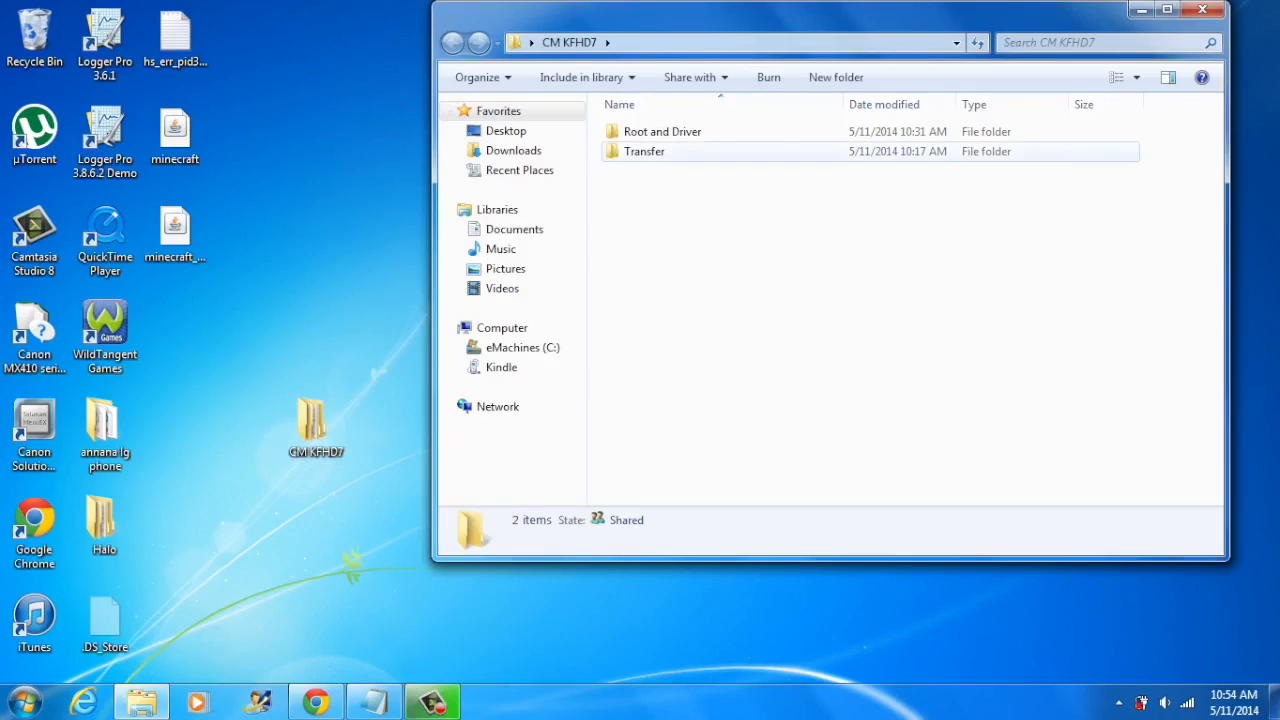
double_click(644, 151)
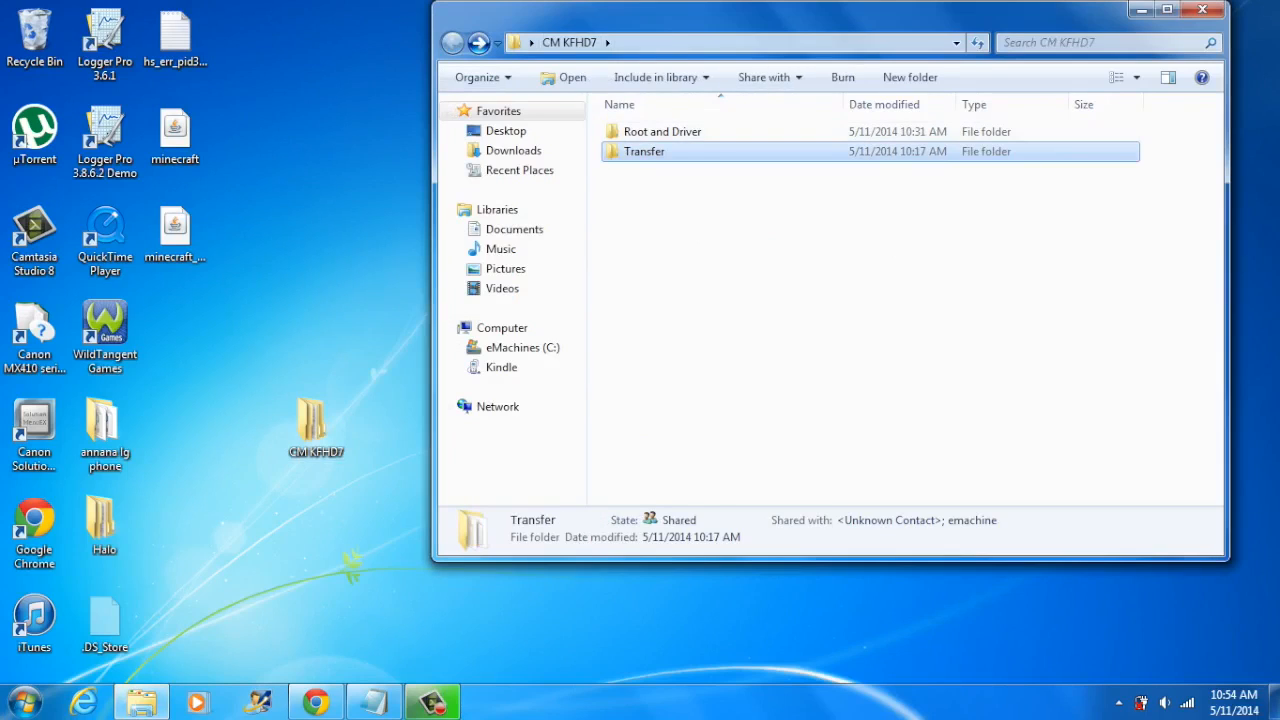
right_click(642, 151)
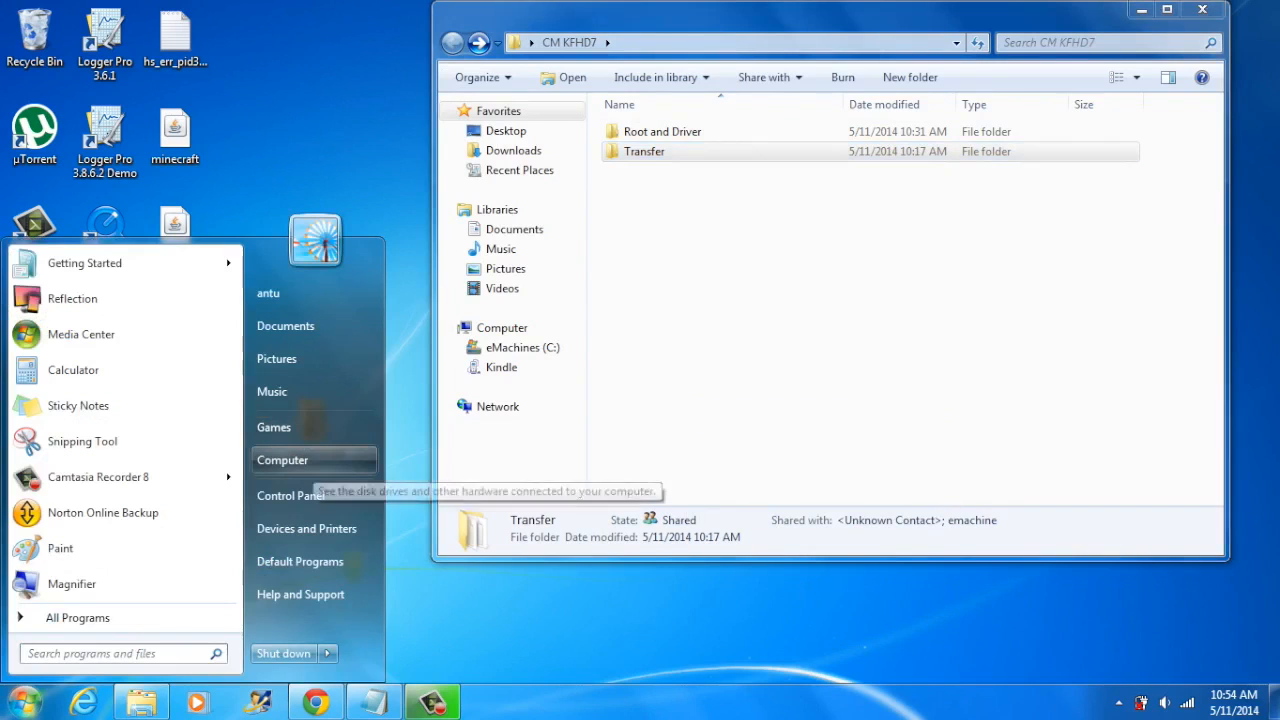
Navigate via Computer to the Kindle's internal Download folder and bring up Paste.
click(283, 460)
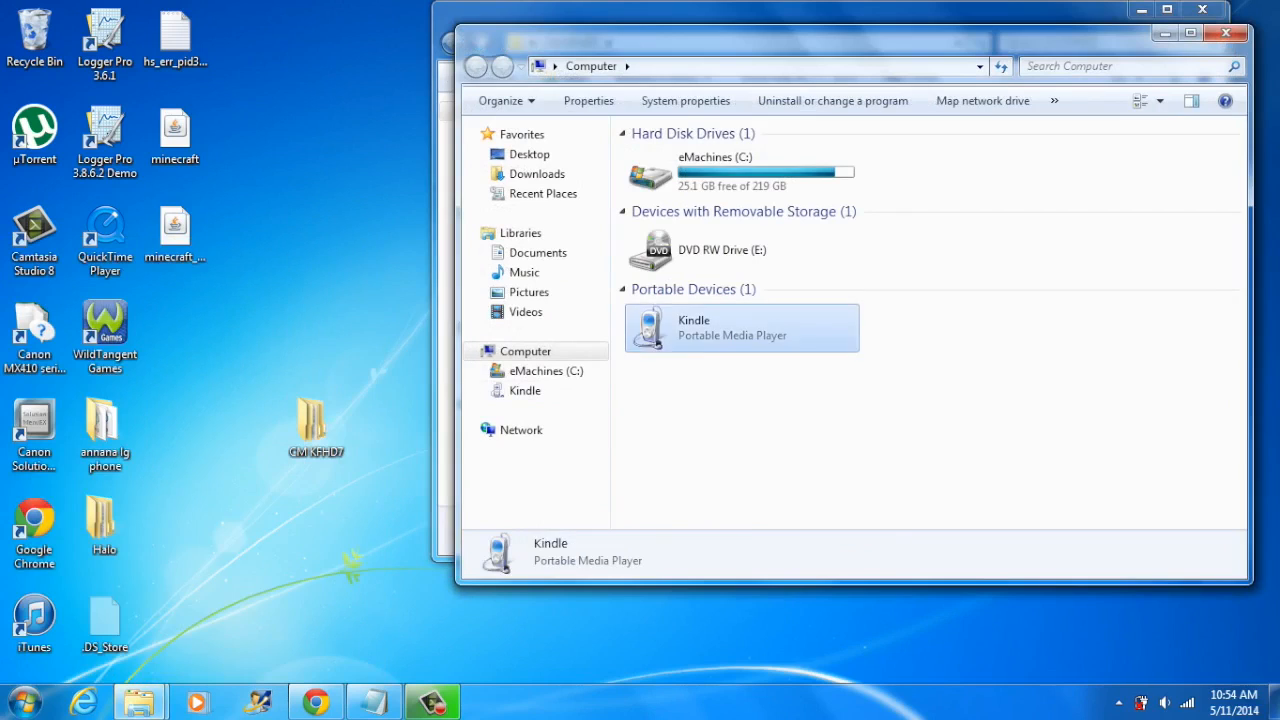
double_click(742, 327)
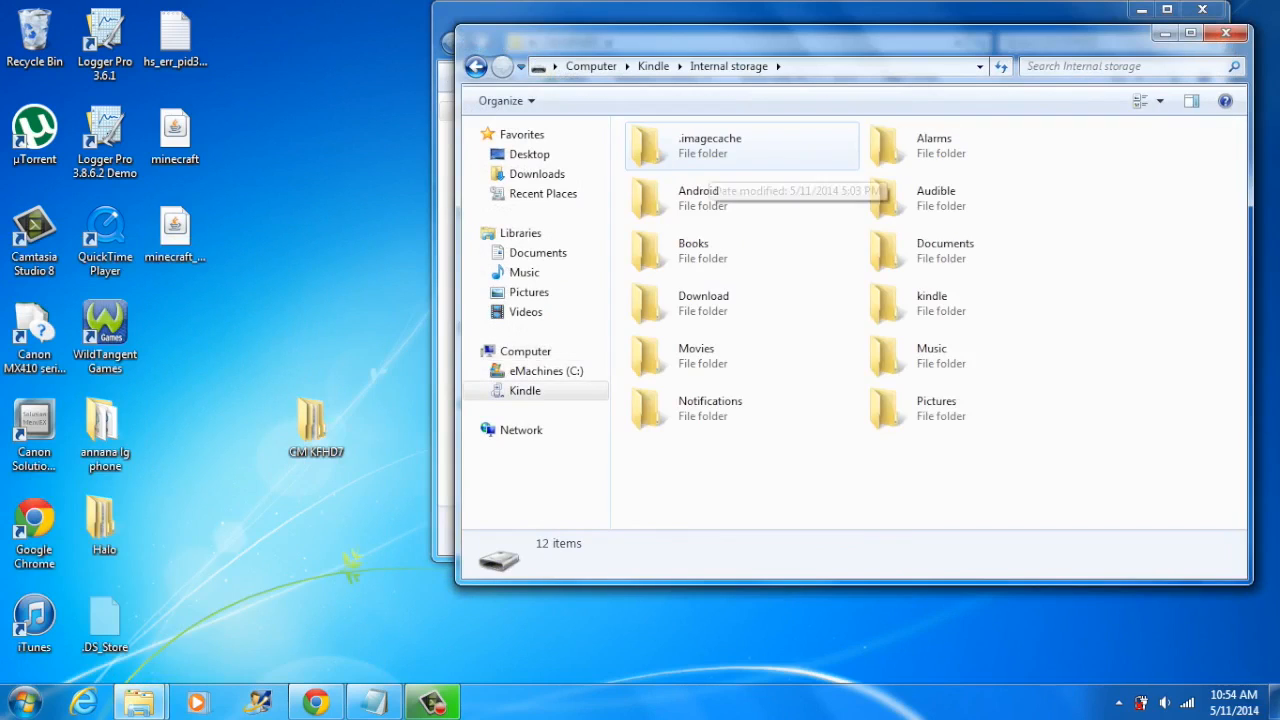
double_click(703, 303)
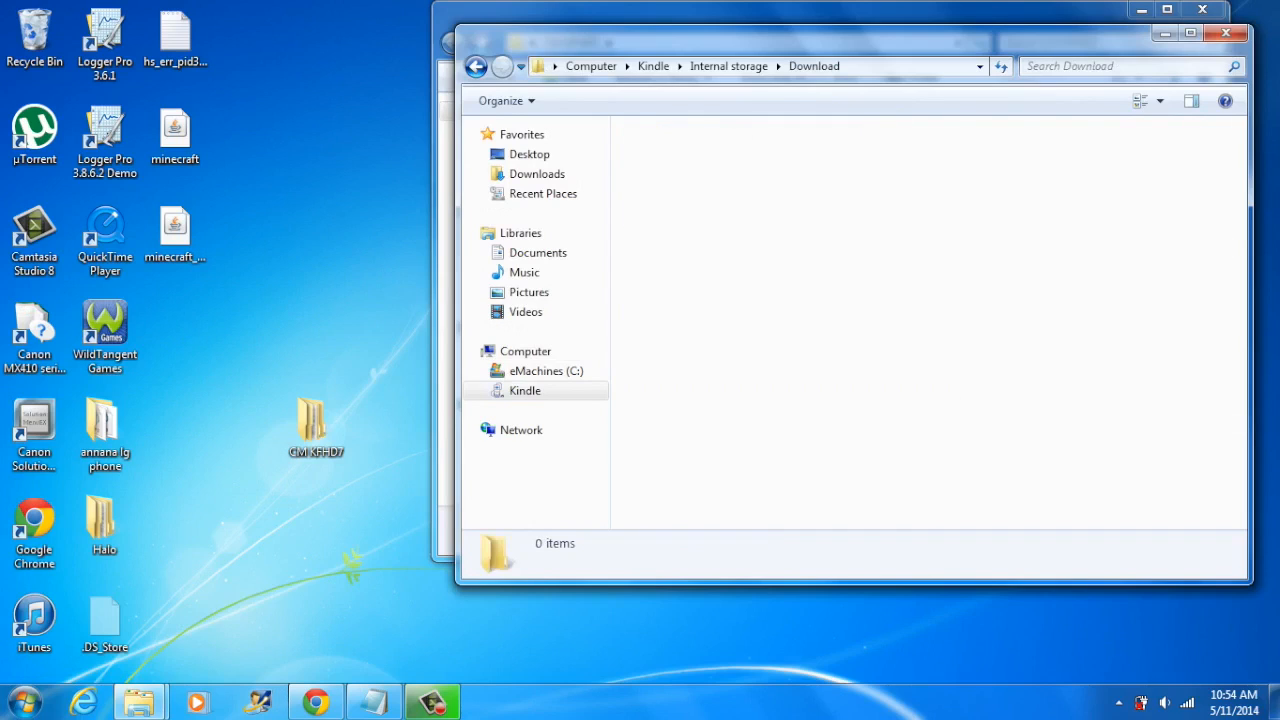
right_click(730, 310)
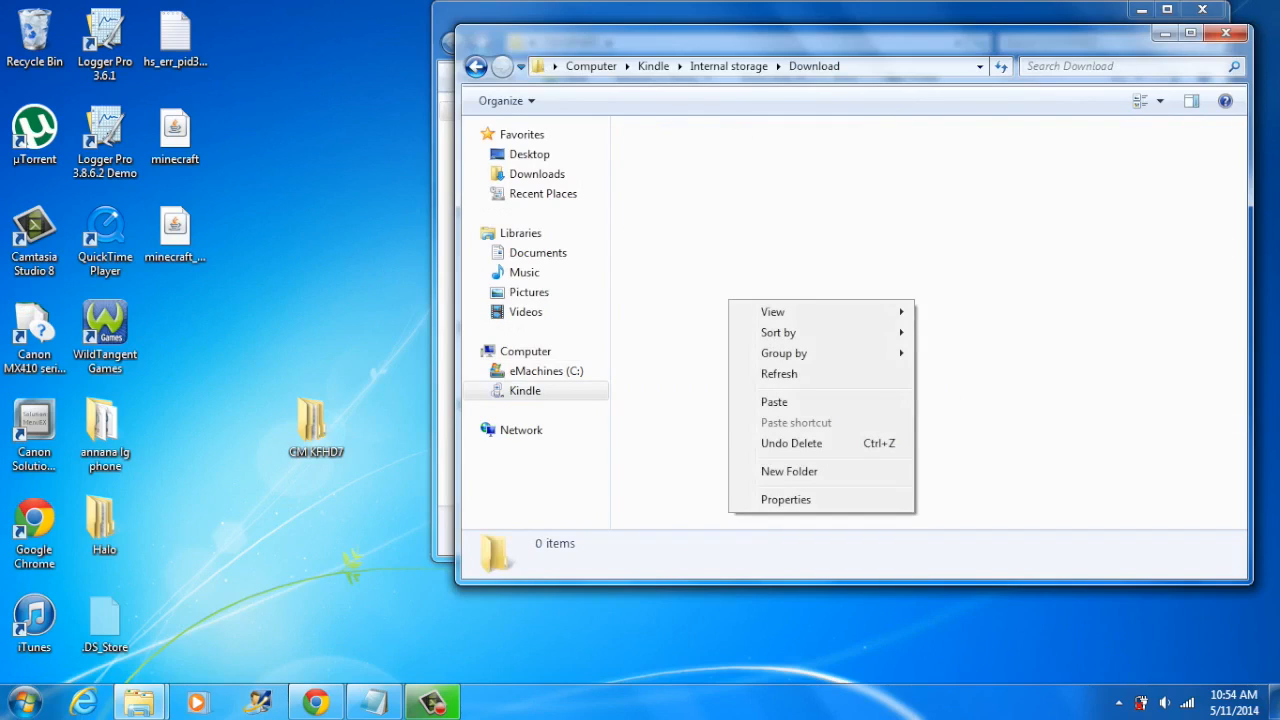